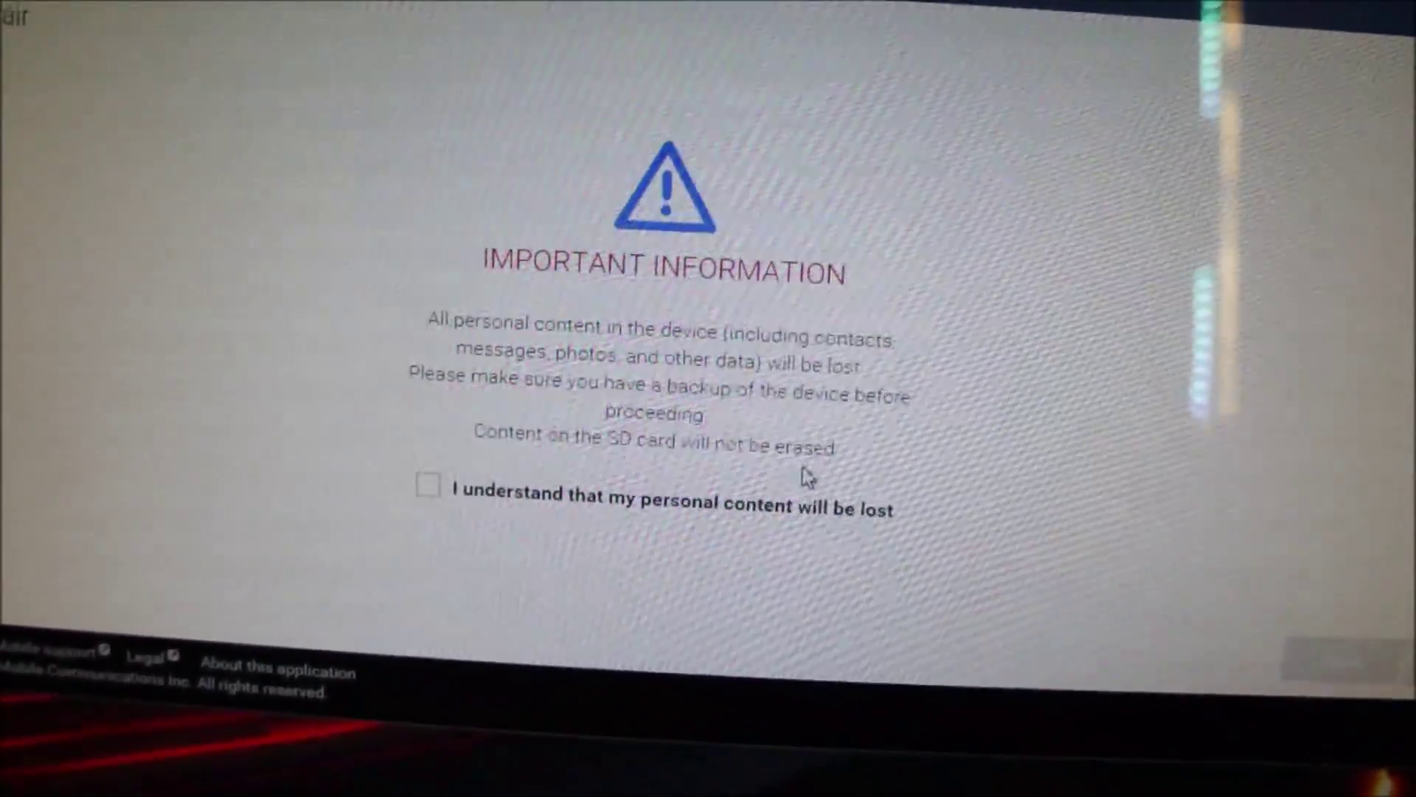
# Tick 'I understand that my personal content will be lost' on the Important Information screen.
pyautogui.click(426, 485)
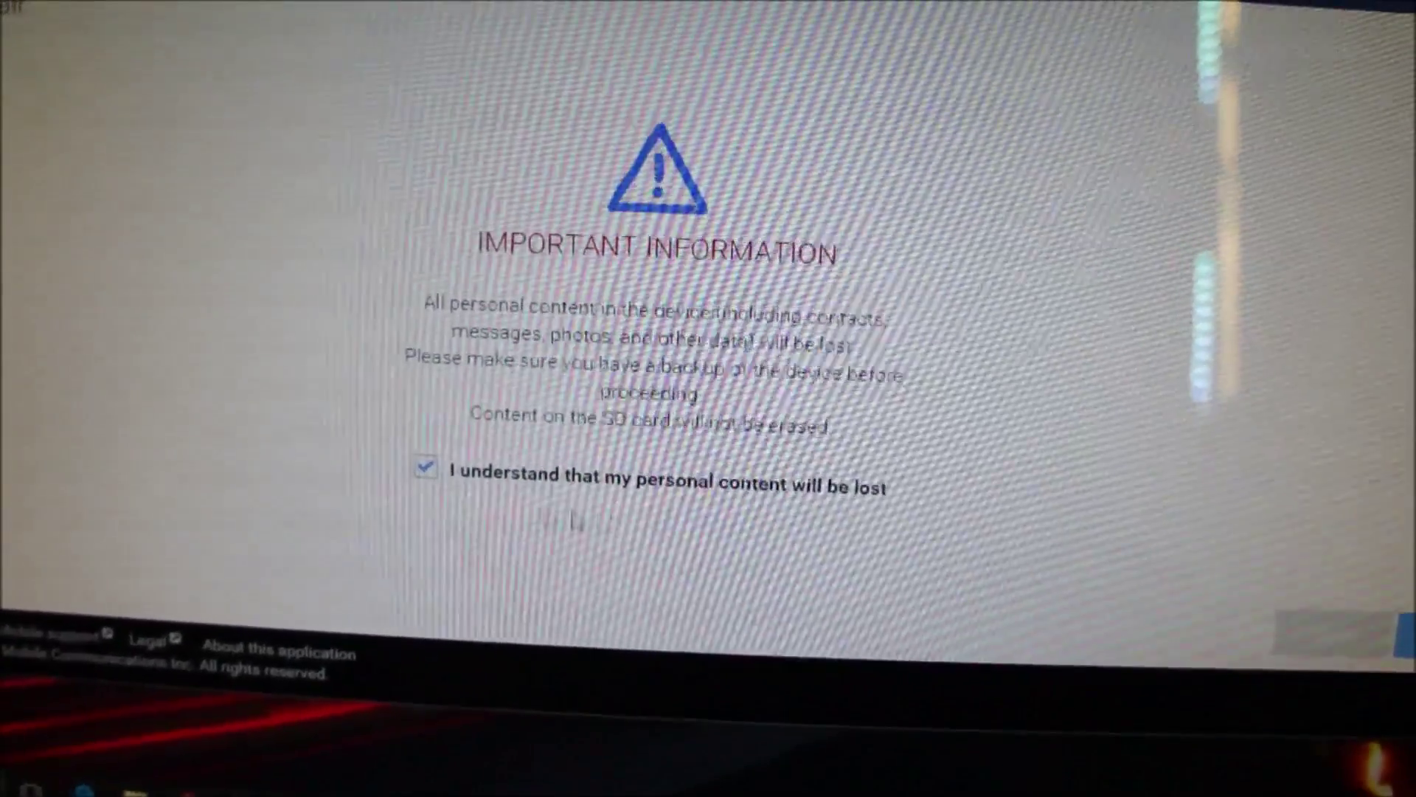